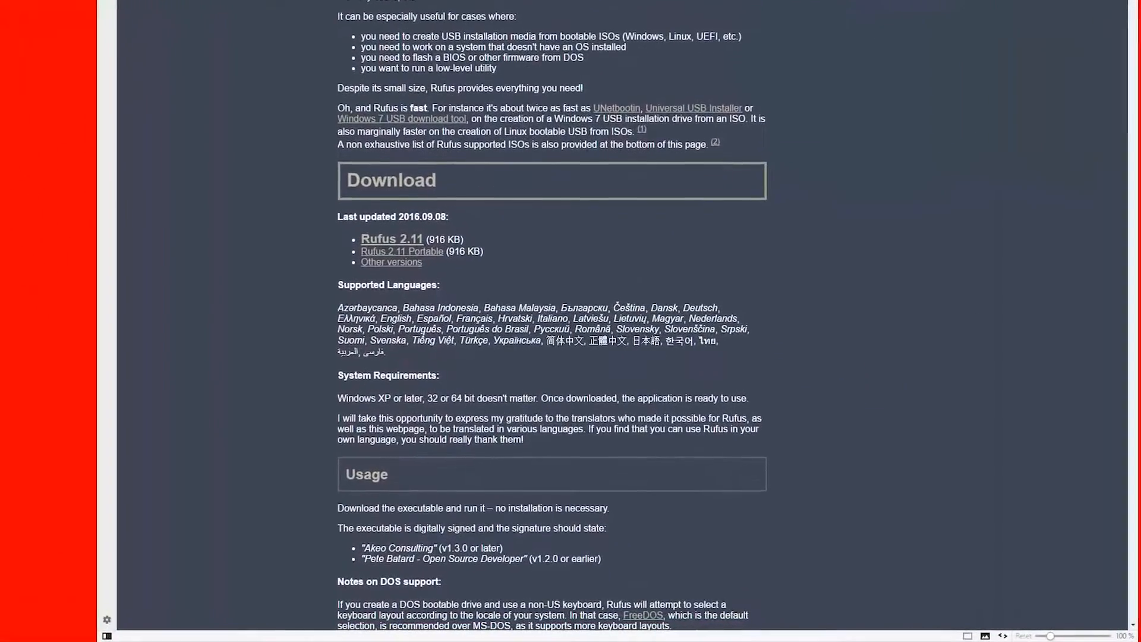
- Download the Rufus 2.11 executable from the Rufus homepage
click(390, 237)
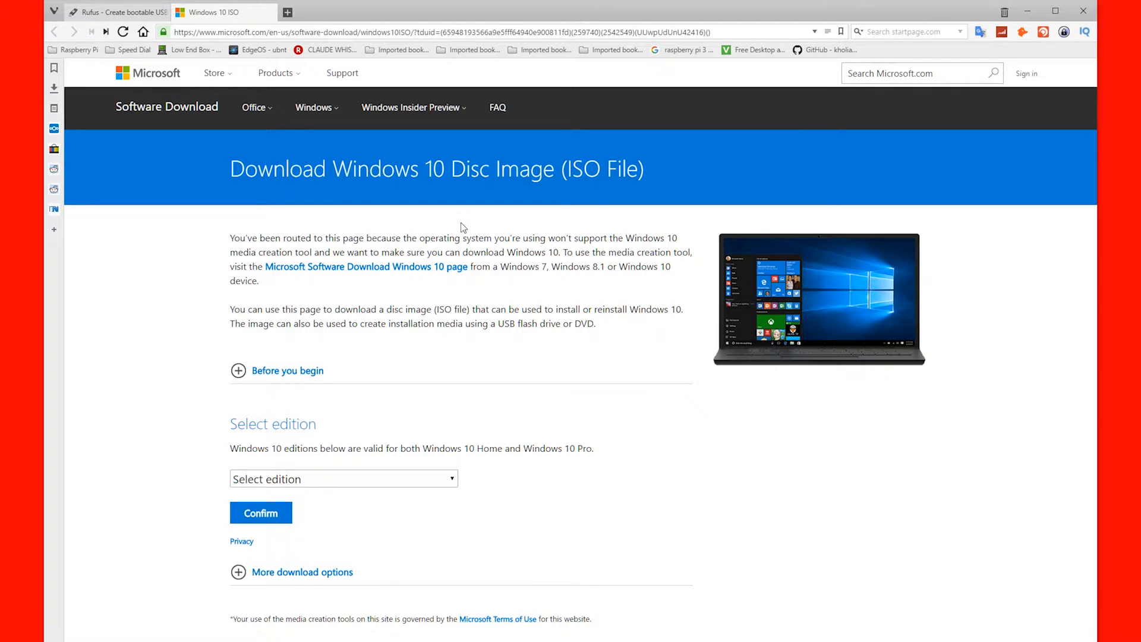
- Select the Windows 10 edition with English as the product language for the ISO
click(343, 477)
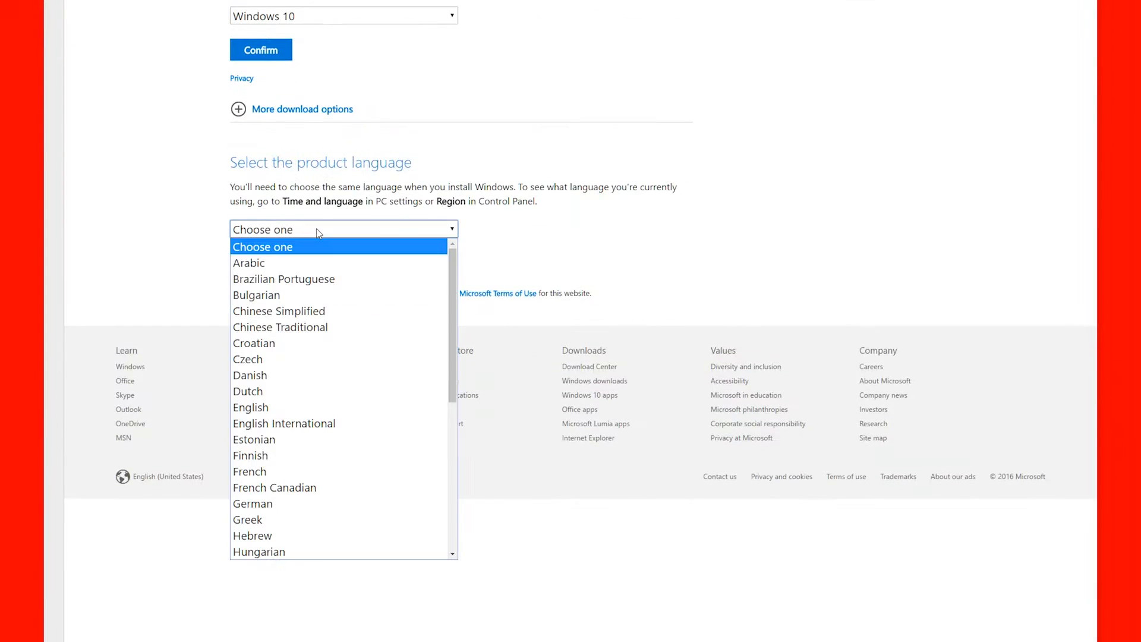
mouse_move(251, 407)
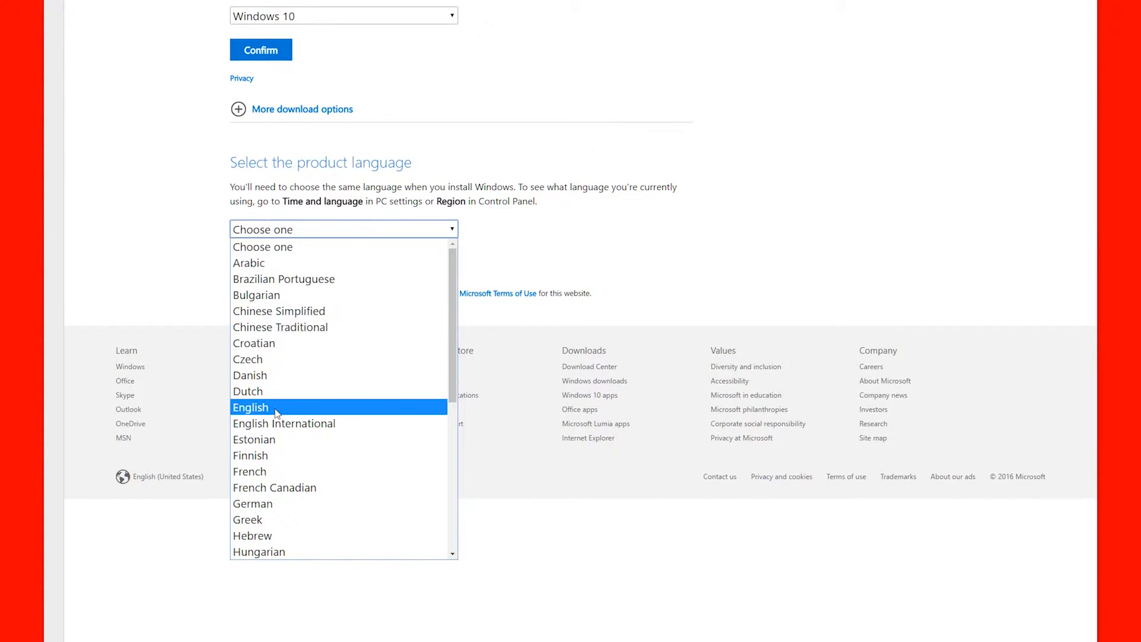
click(251, 407)
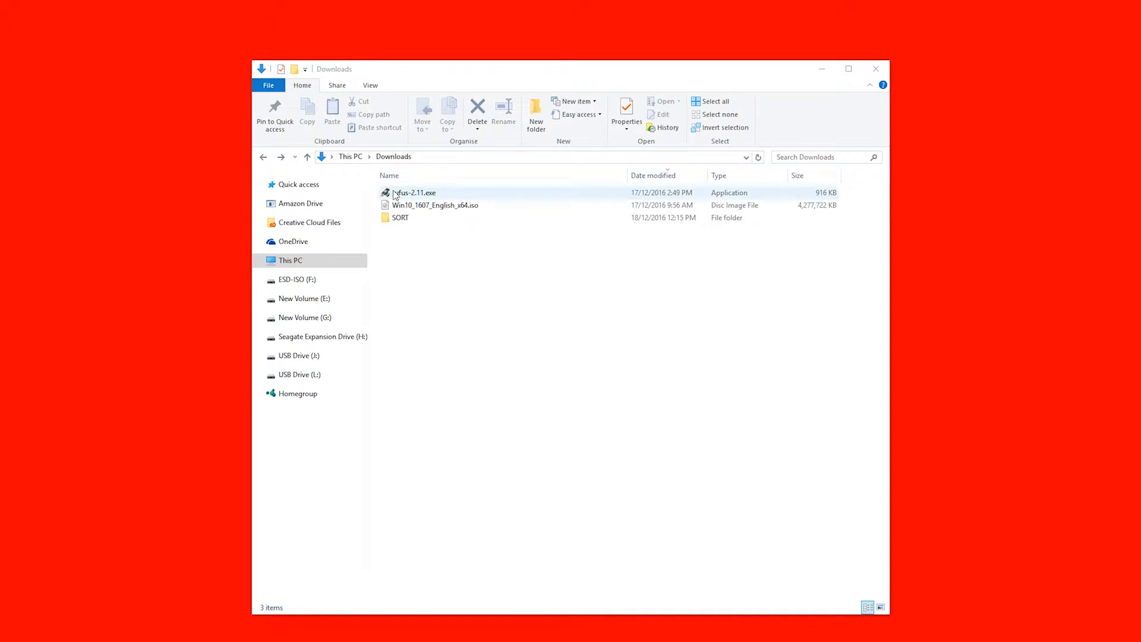
- Launch rufus-2.11.exe from the Downloads folder
double_click(415, 193)
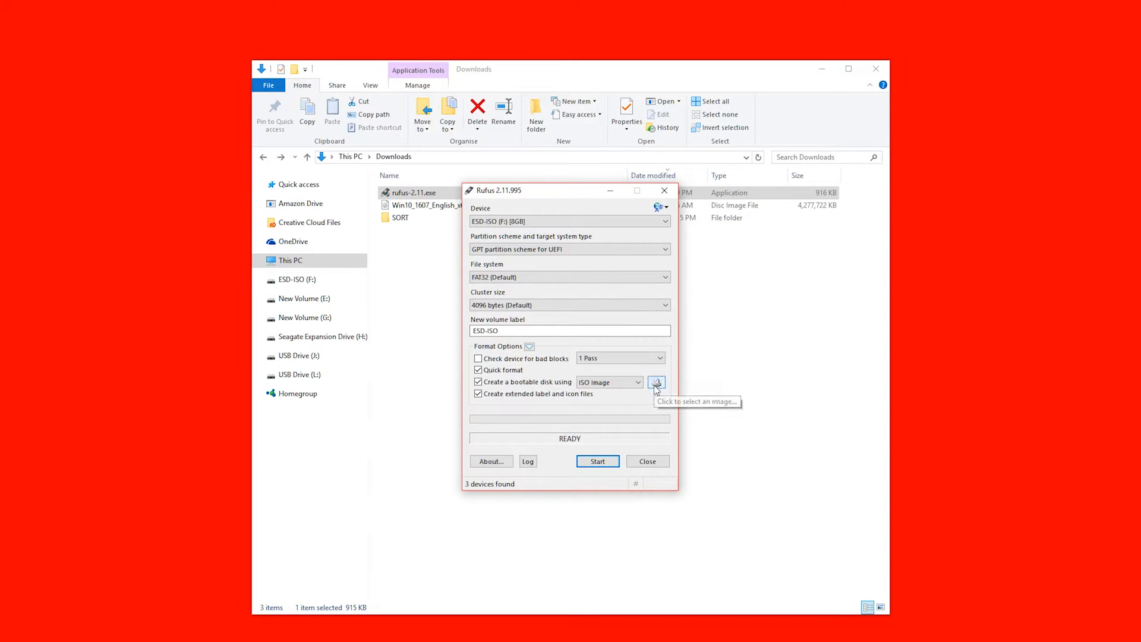
- Load Win10_1607_English_x64.iso as the boot image, keeping GPT for UEFI and FAT32
click(656, 382)
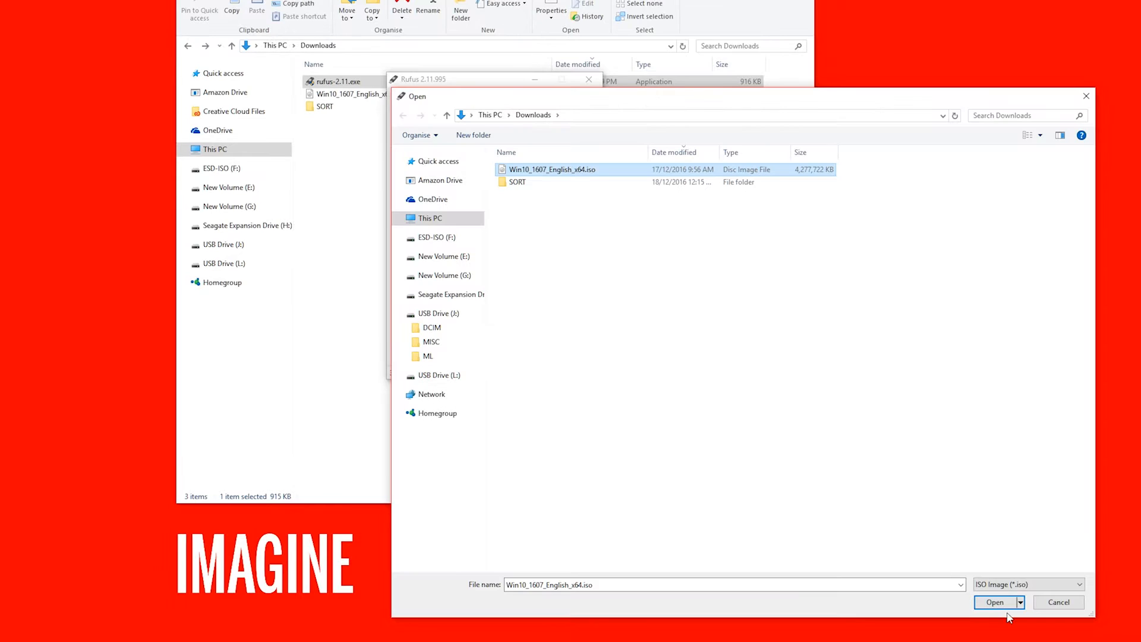
click(993, 602)
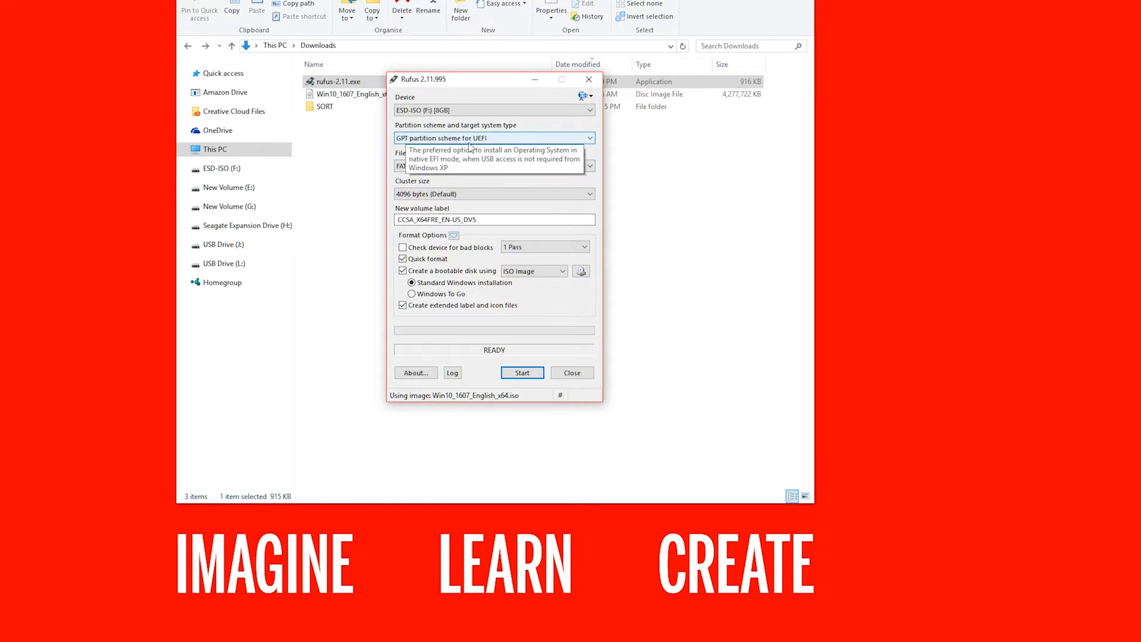
click(494, 137)
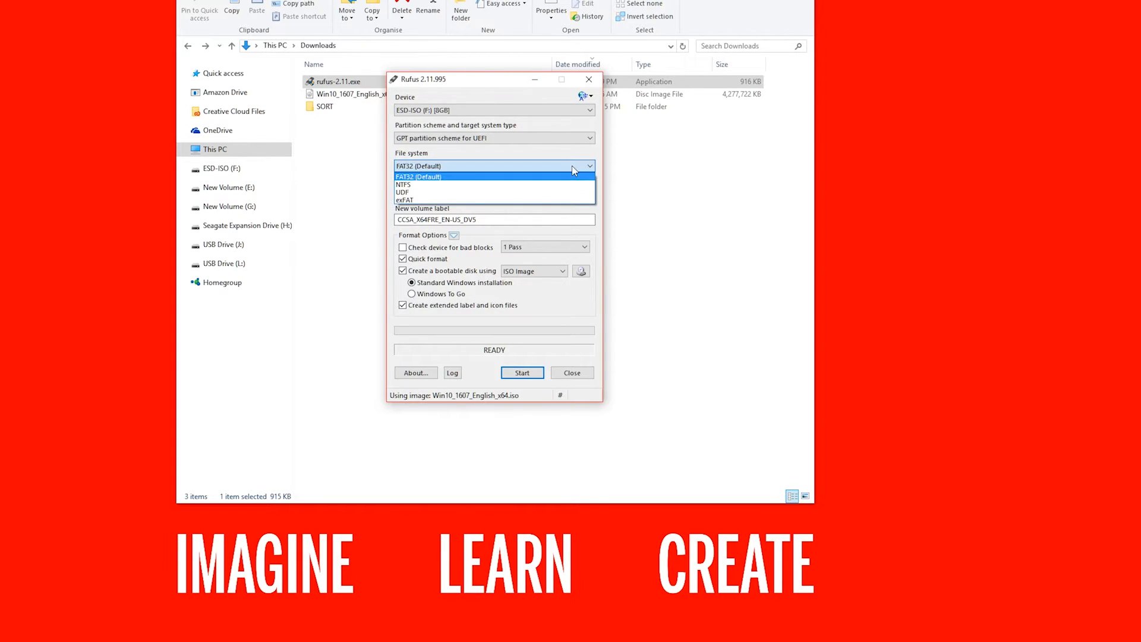
click(419, 176)
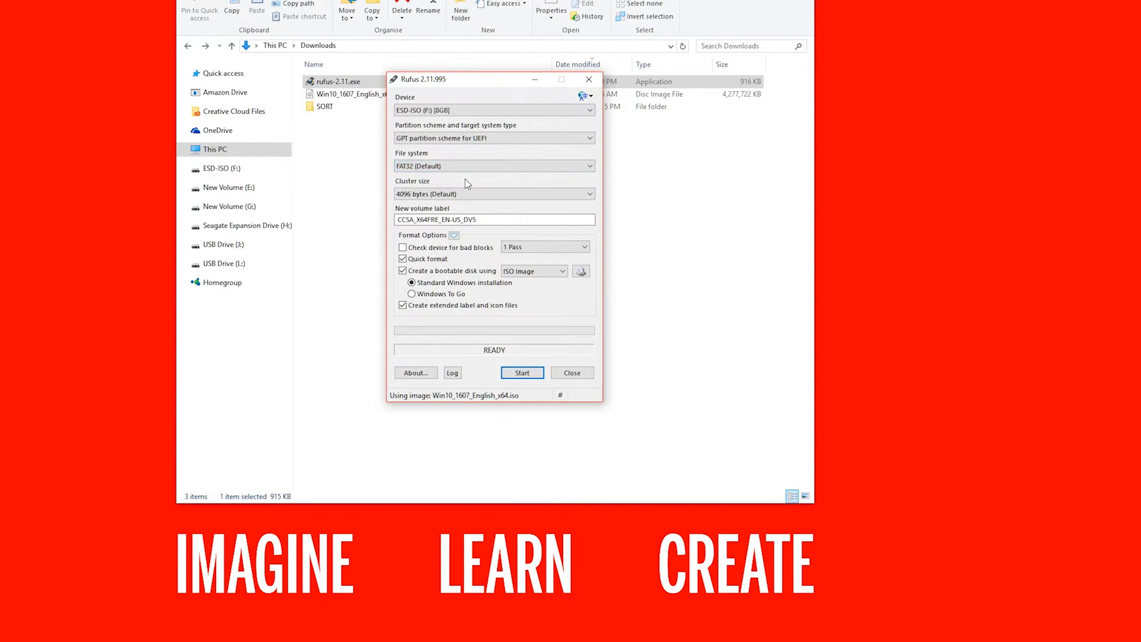
click(522, 372)
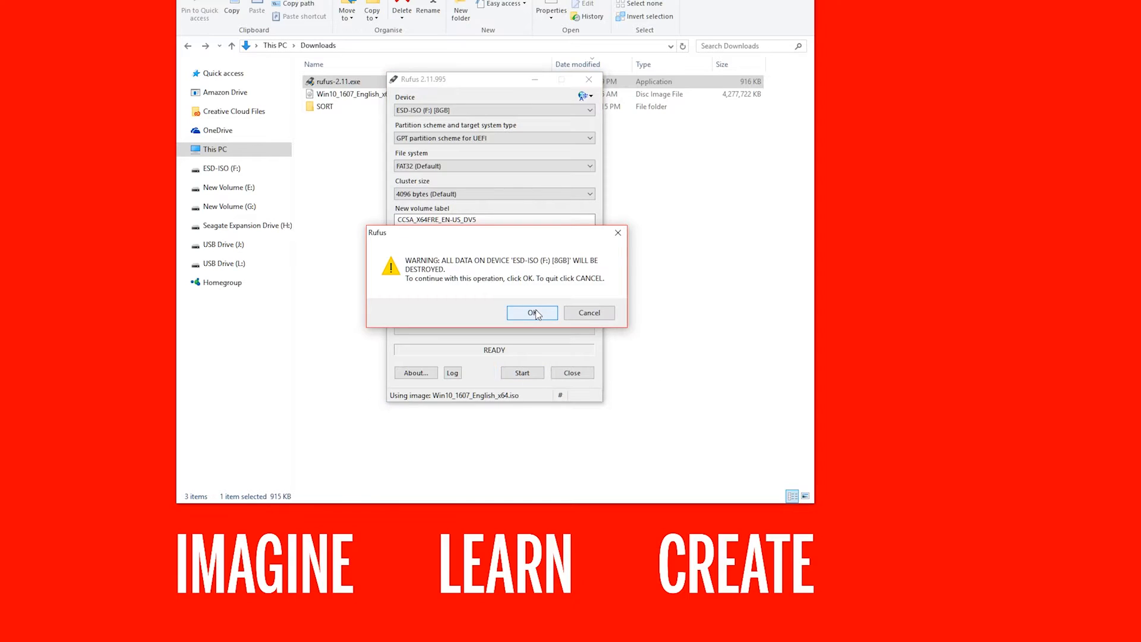
- Confirm the data-destruction warning, let the write finish, and close Rufus
click(531, 313)
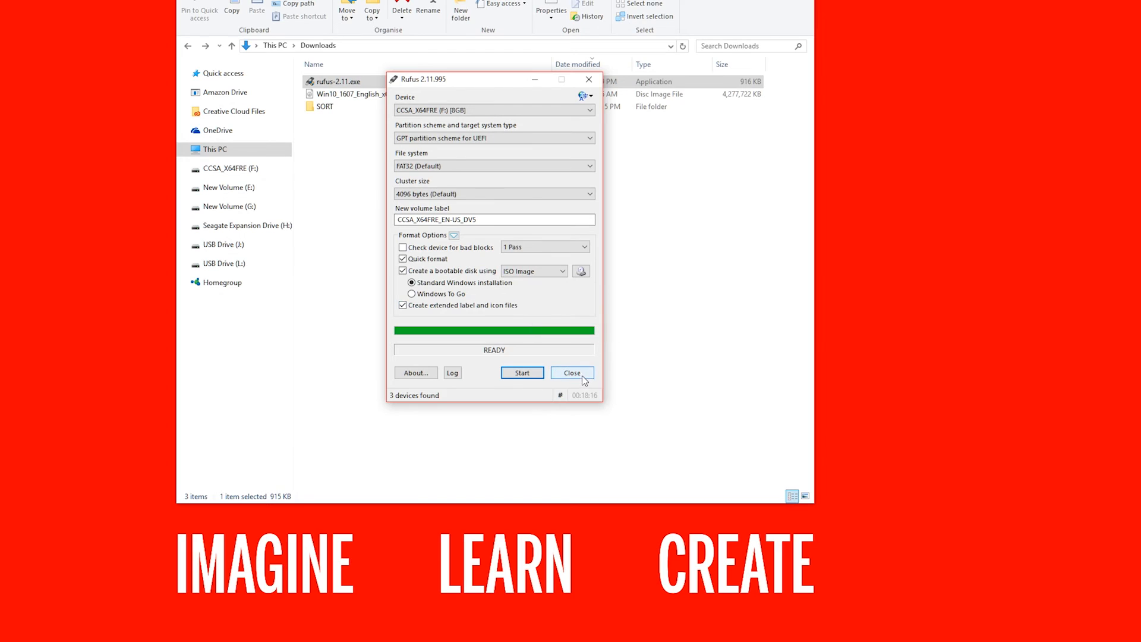
click(571, 372)
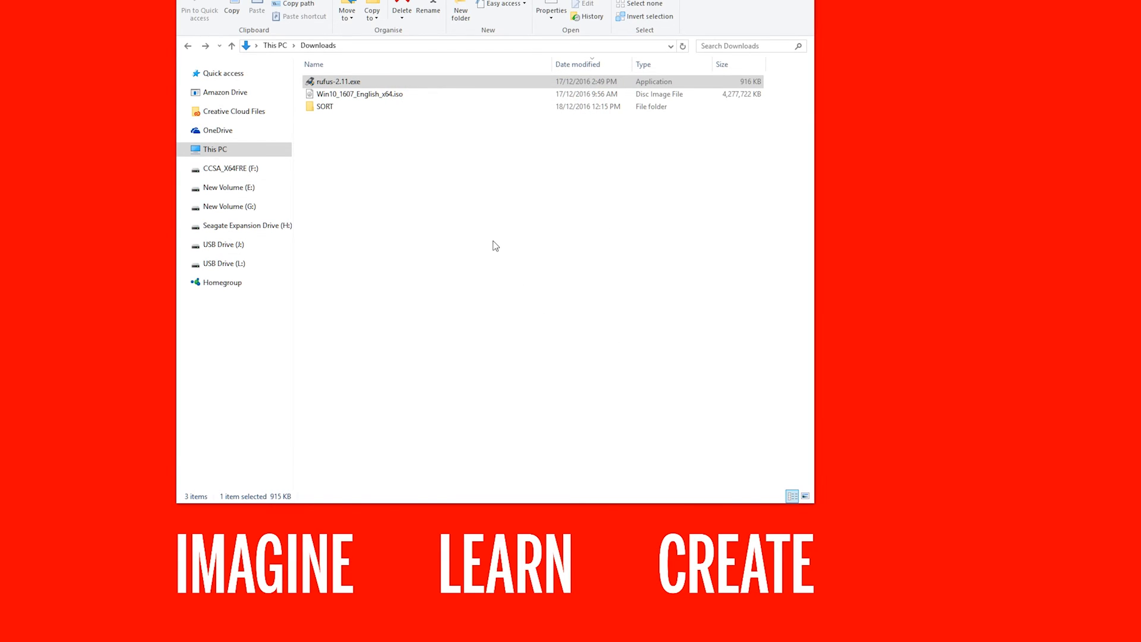